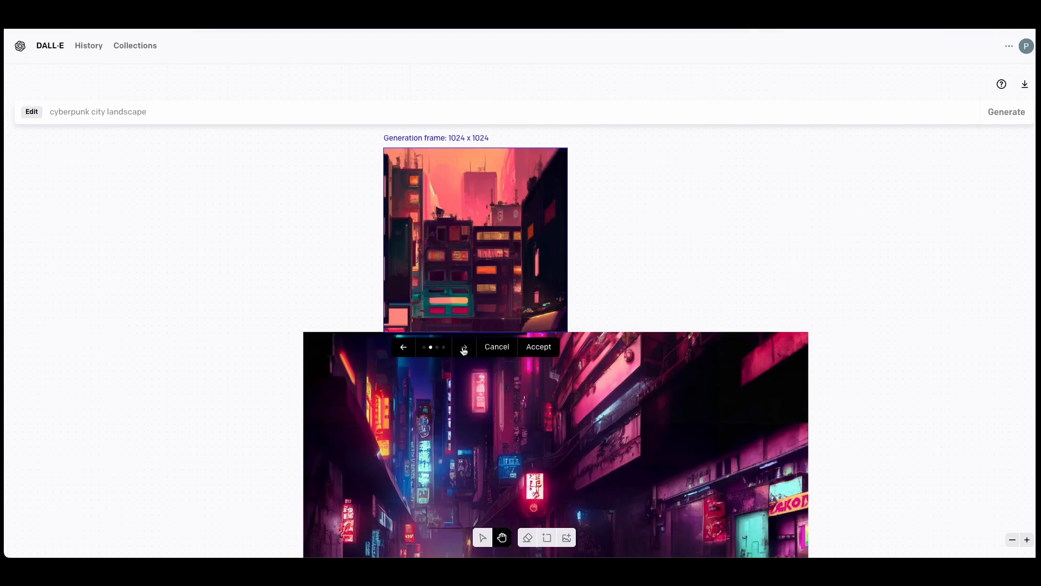
Step: Cycle through the four city-skyline variants generated above the neon alley
click(463, 346)
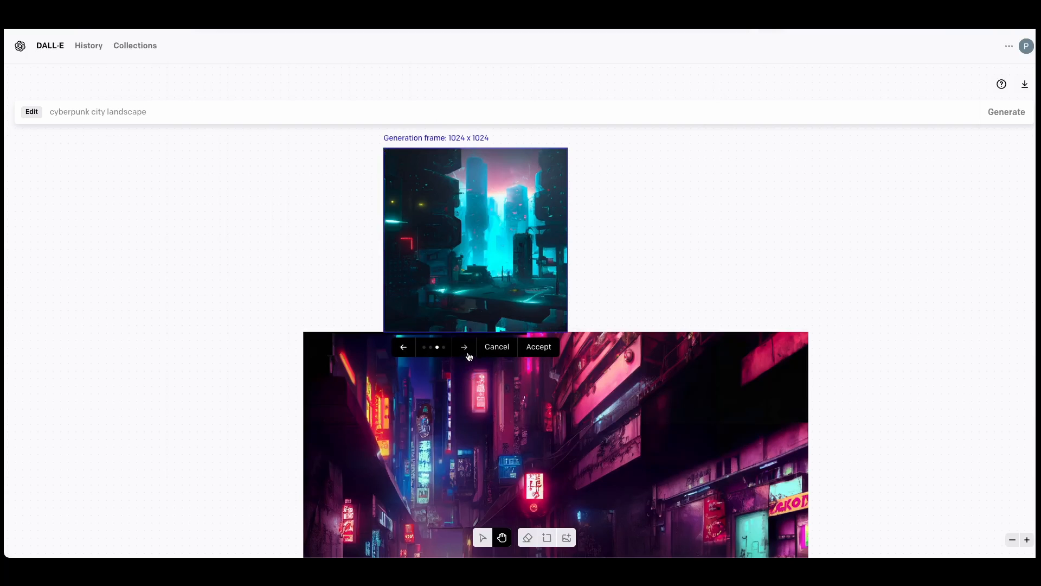
click(464, 347)
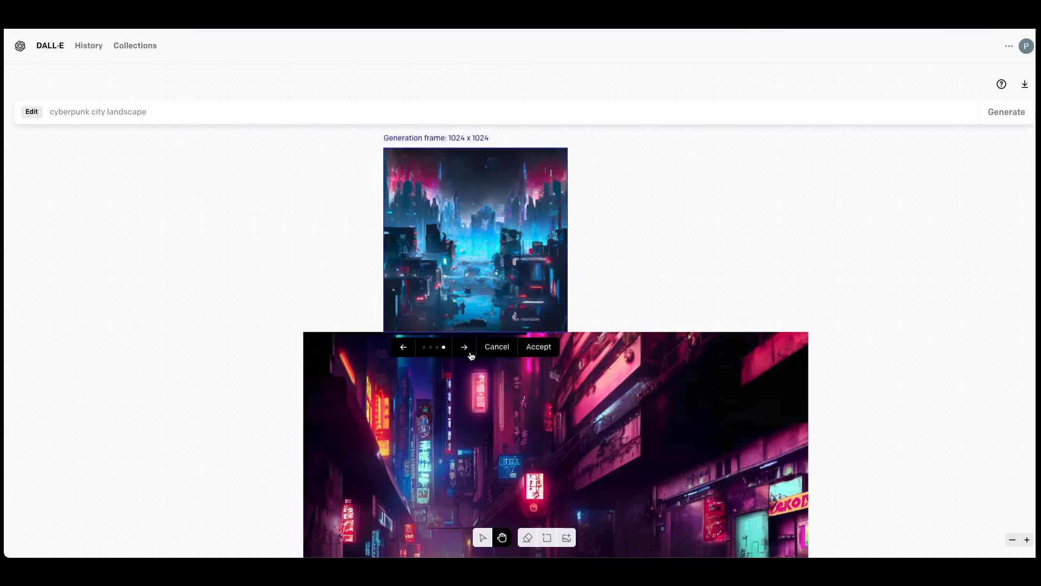
click(465, 346)
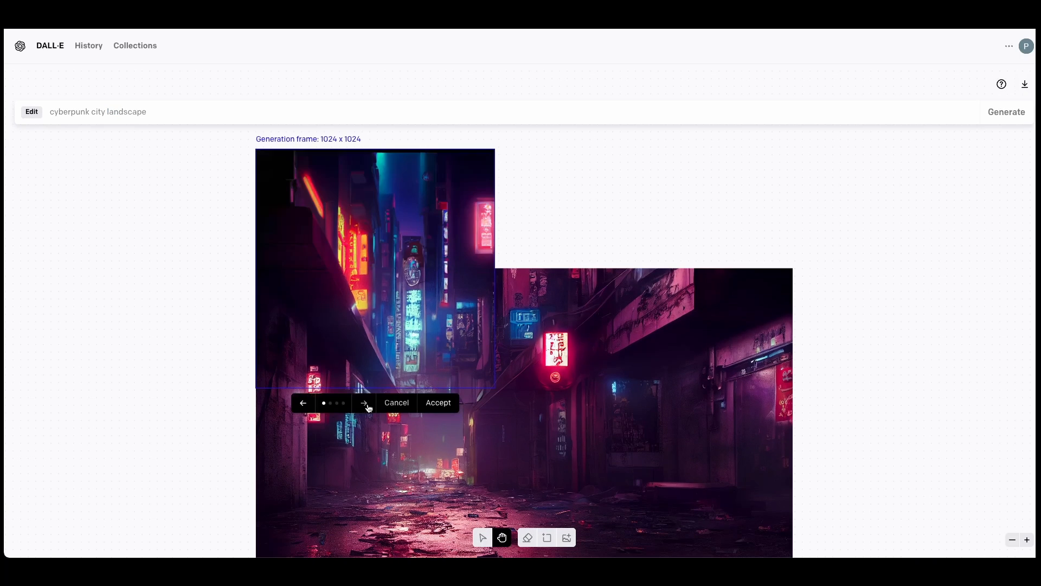
Step: Keep upper-left and pink-building upper-right extensions, then generate and browse fills for the top gap
click(364, 403)
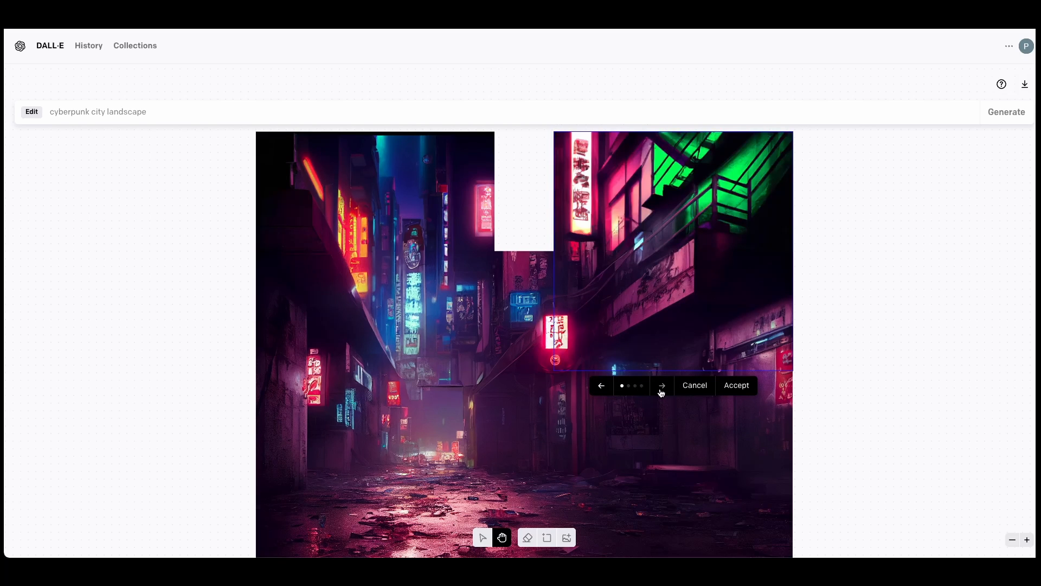
click(662, 385)
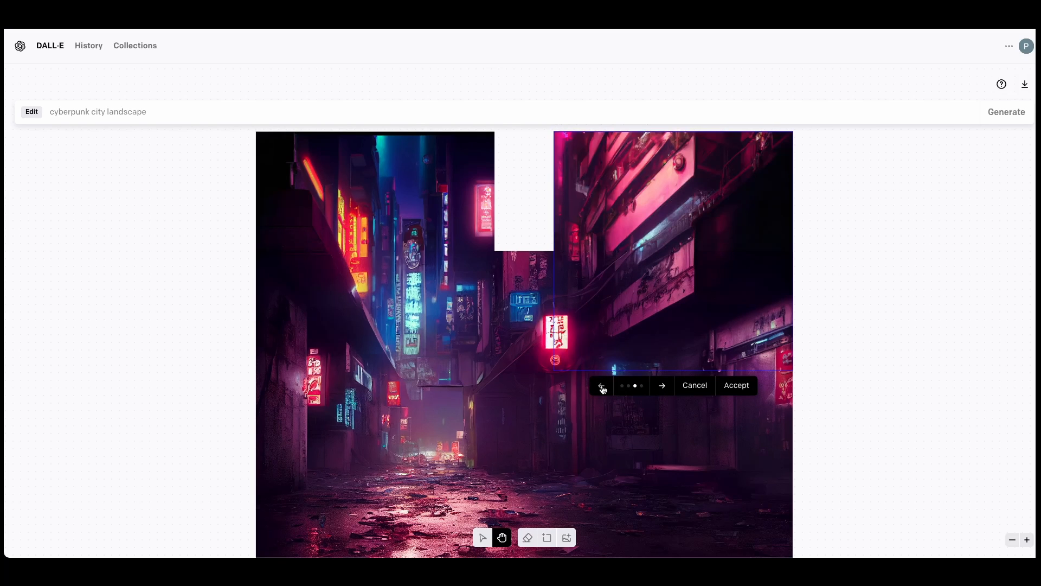
click(735, 385)
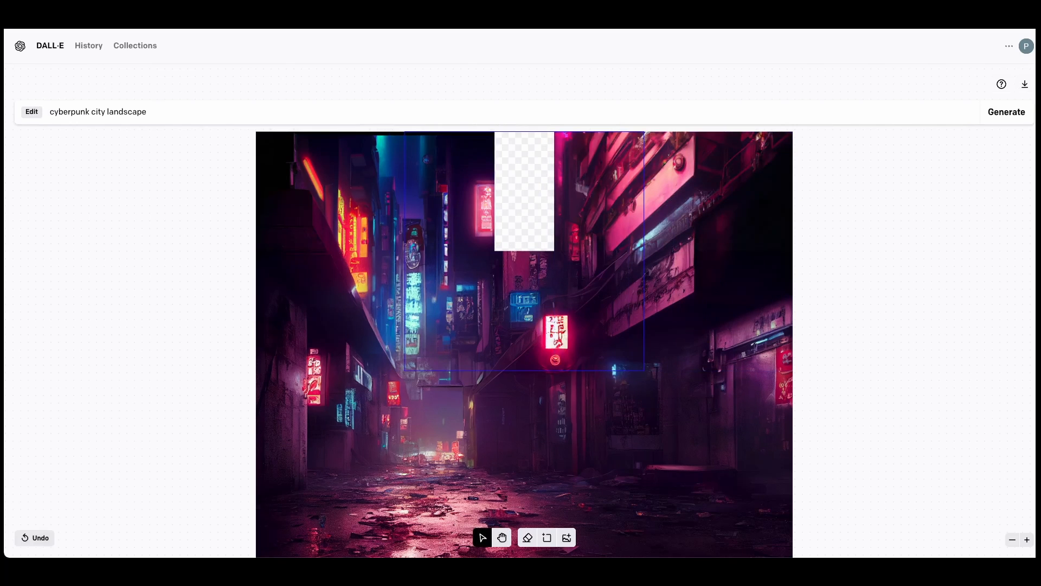
click(1006, 112)
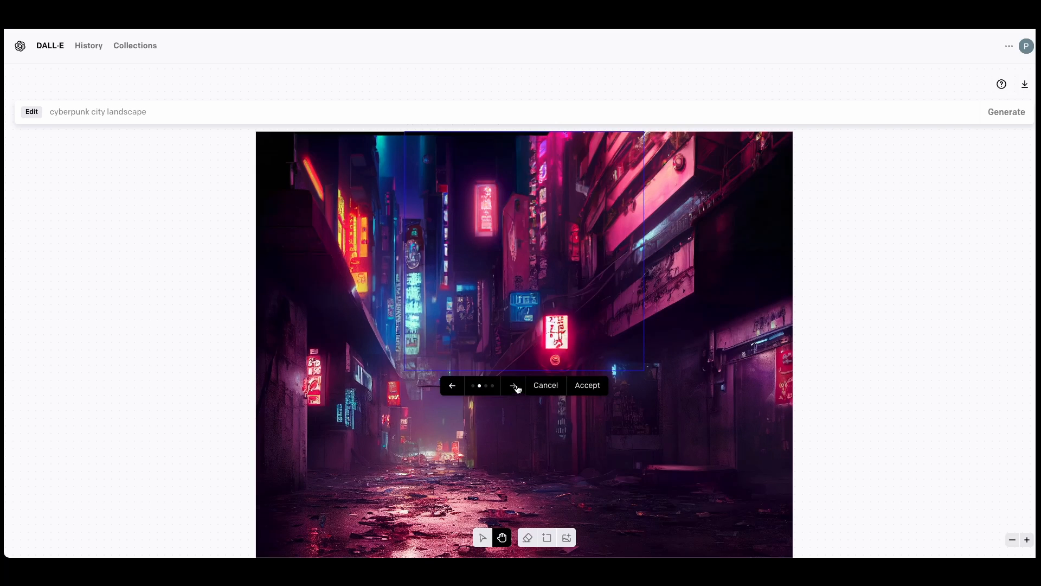
click(512, 385)
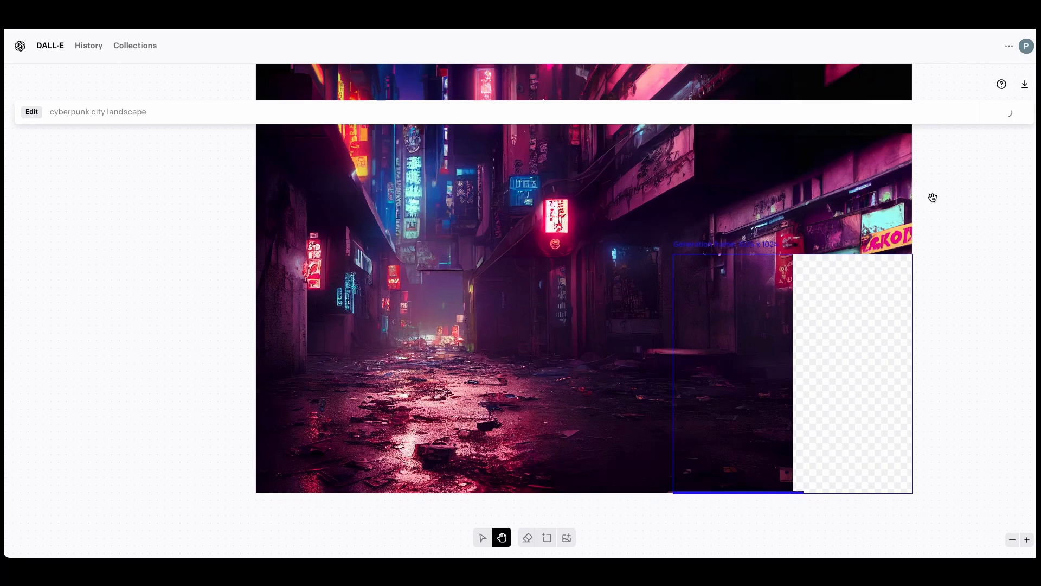
Step: Generate extensions past the alley's right edge and preview a lit storefront option
click(1009, 112)
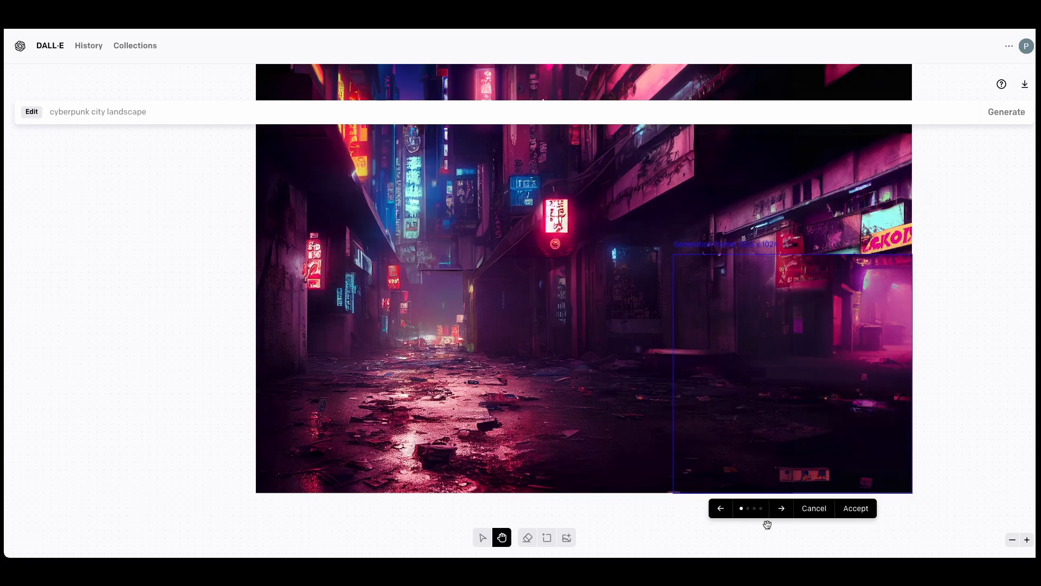
click(781, 508)
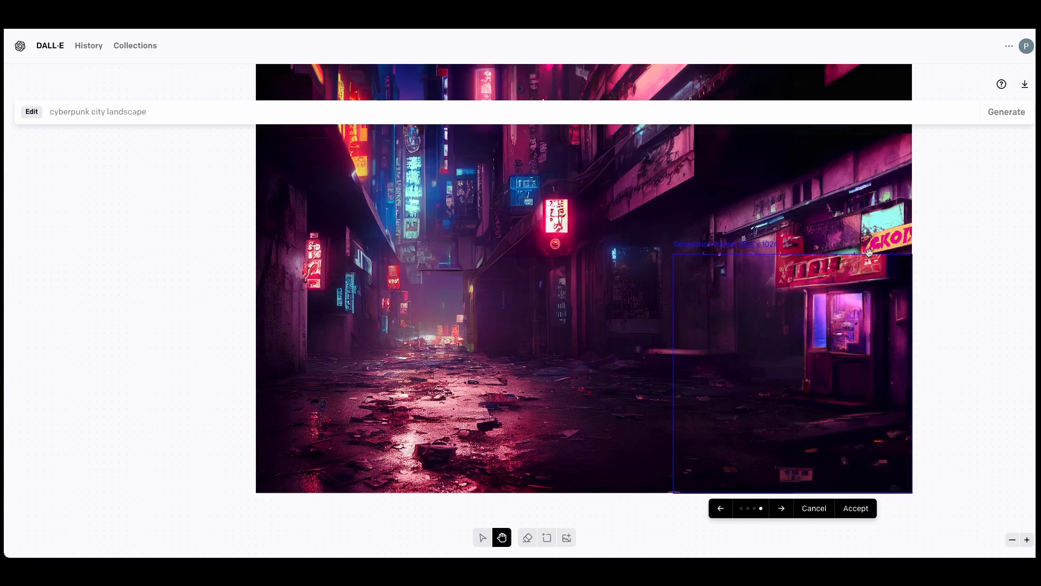
mouse_move(790, 258)
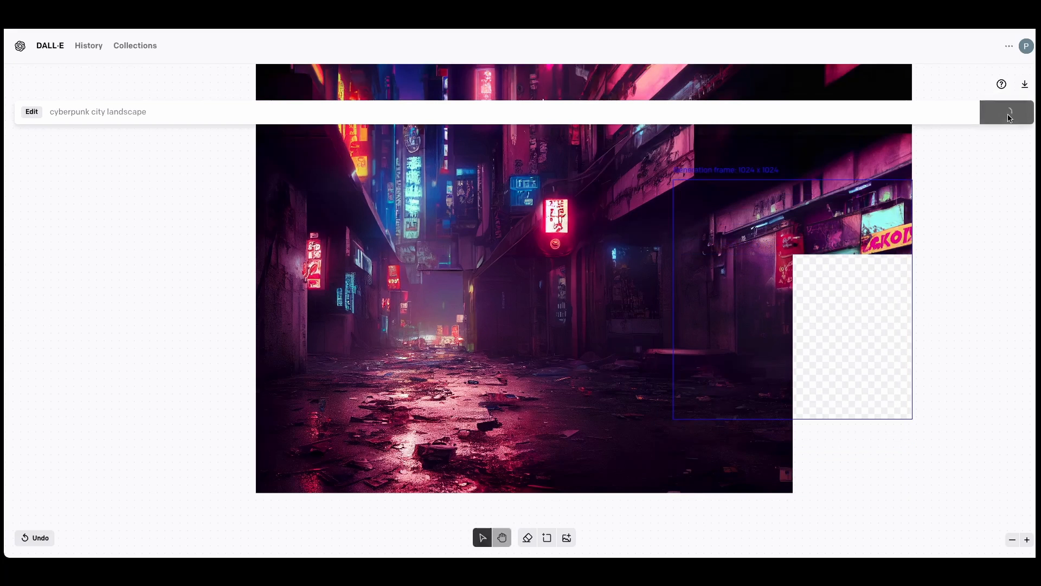
Step: Generate more storefront options on the right and accept the teal-door storefront
click(501, 537)
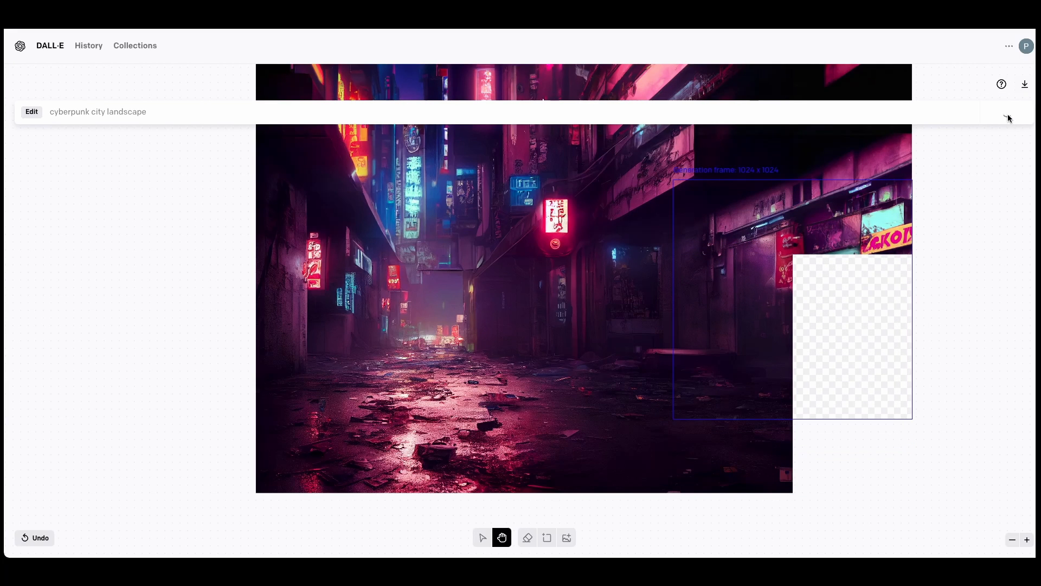
click(1007, 111)
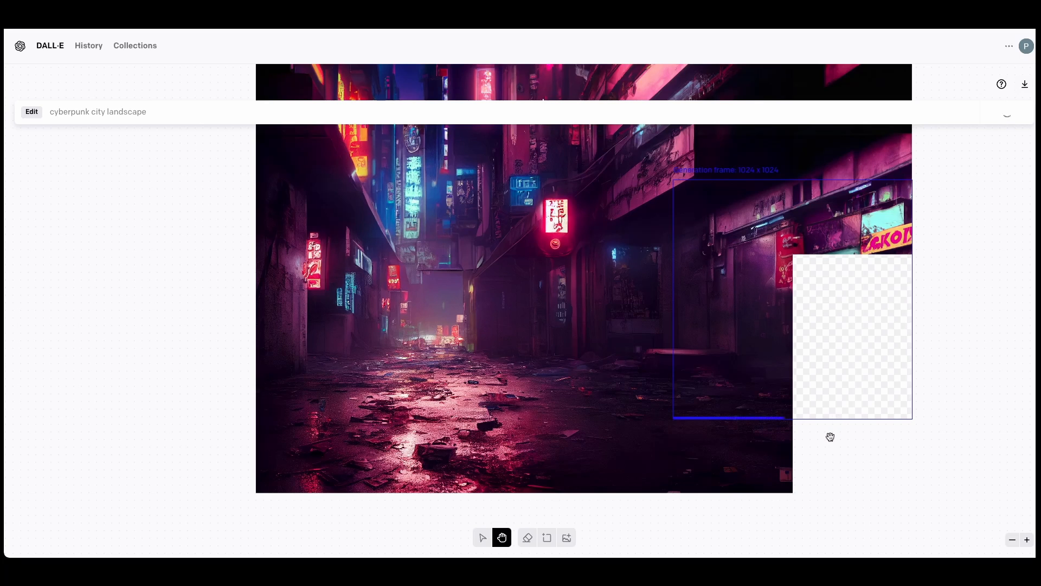
click(1005, 112)
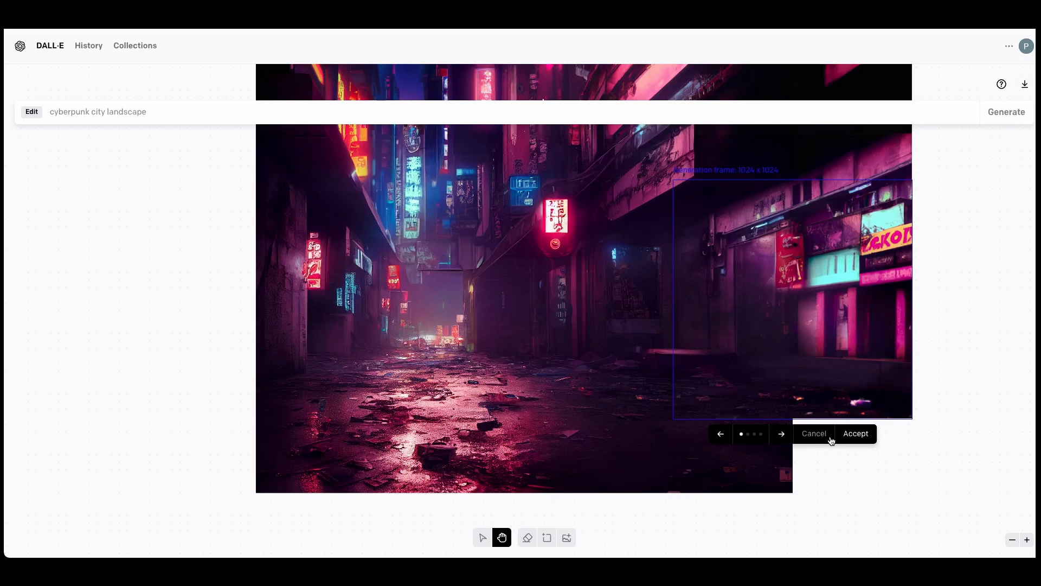
click(781, 434)
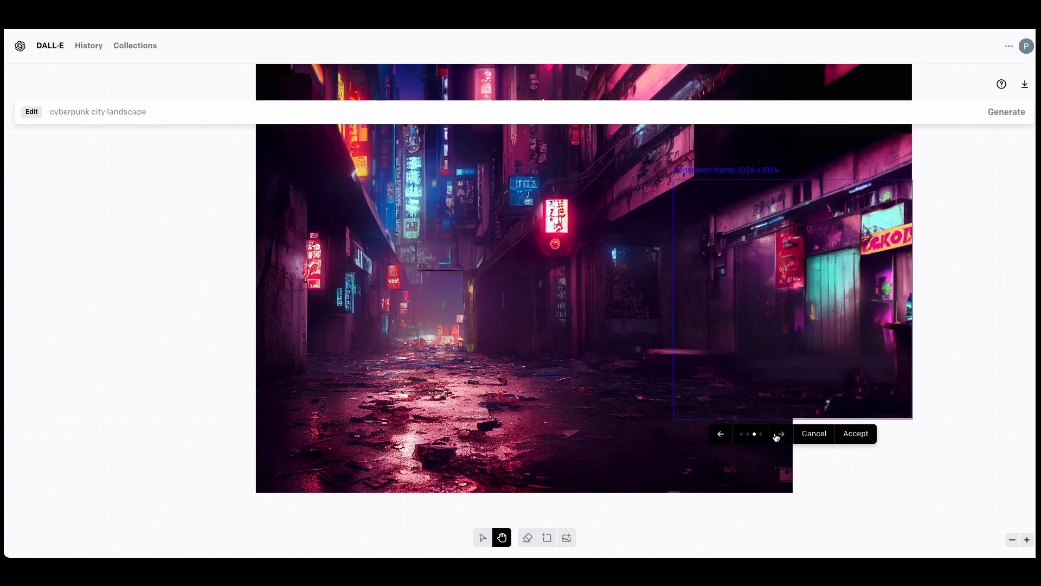
click(780, 433)
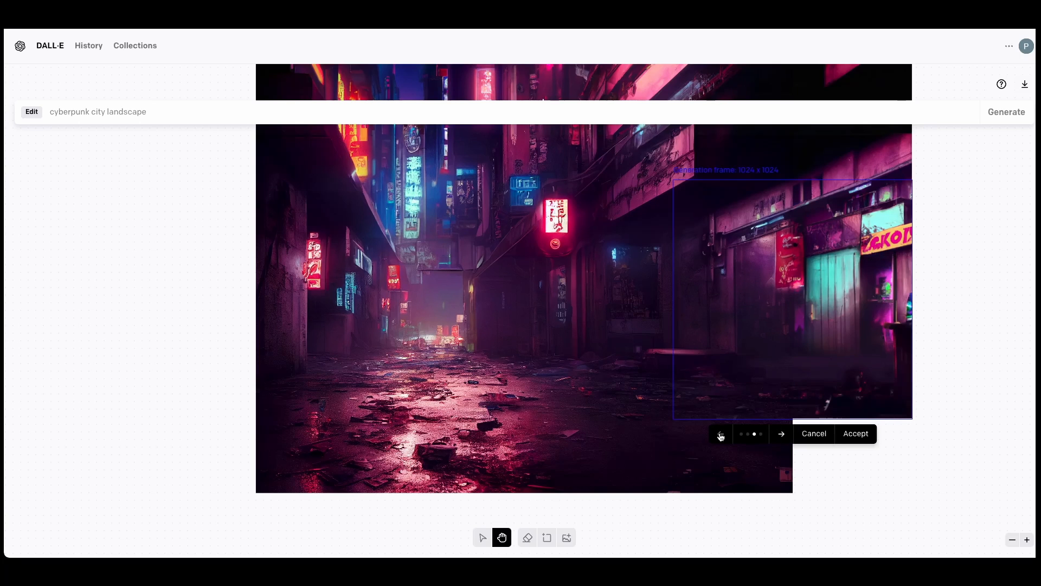
click(781, 434)
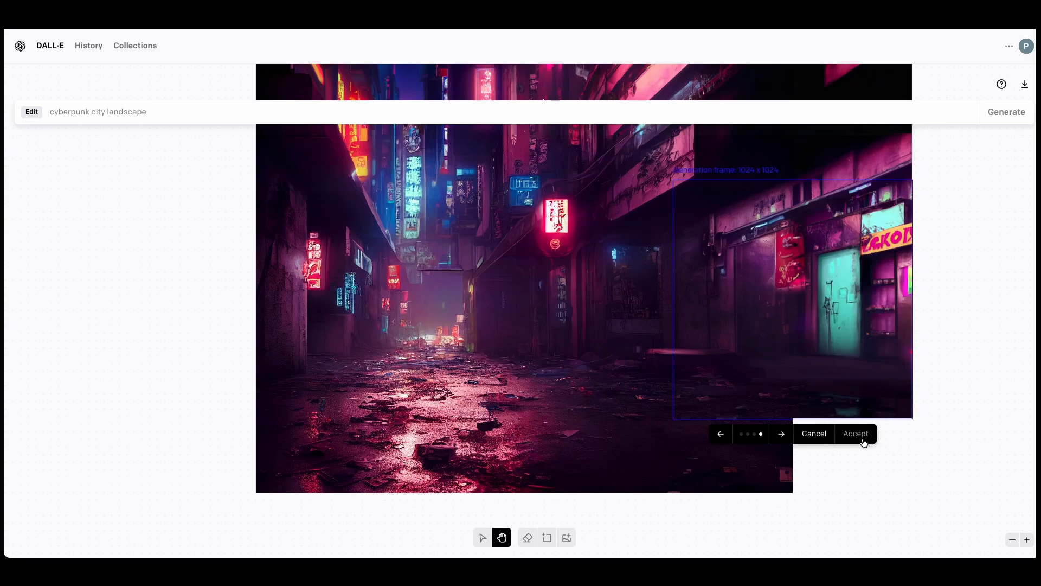
click(855, 432)
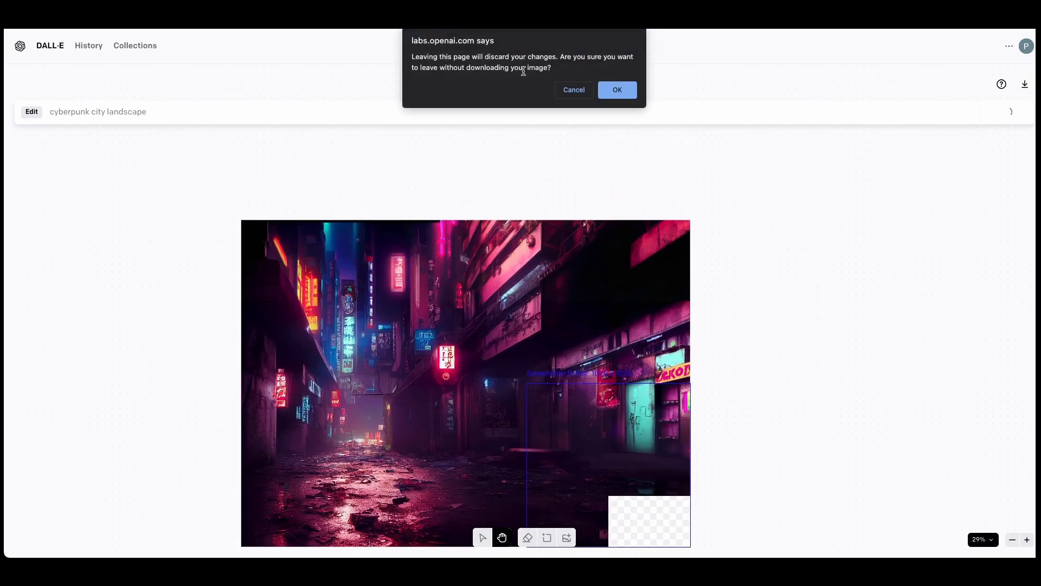
click(573, 90)
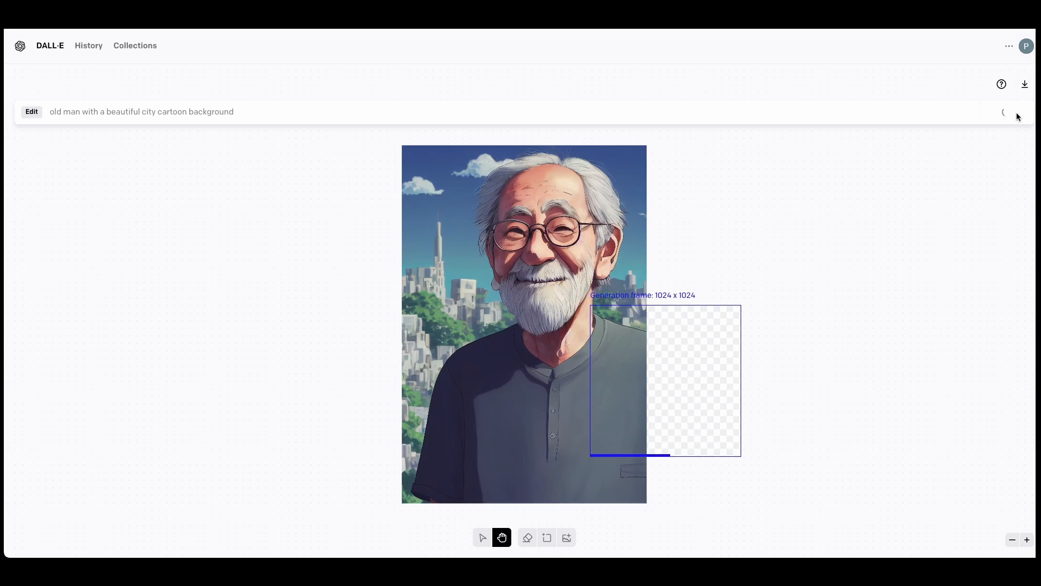
Step: Generate city backgrounds beside the old man's shoulder and browse to the sunny street-with-palms option
click(1006, 112)
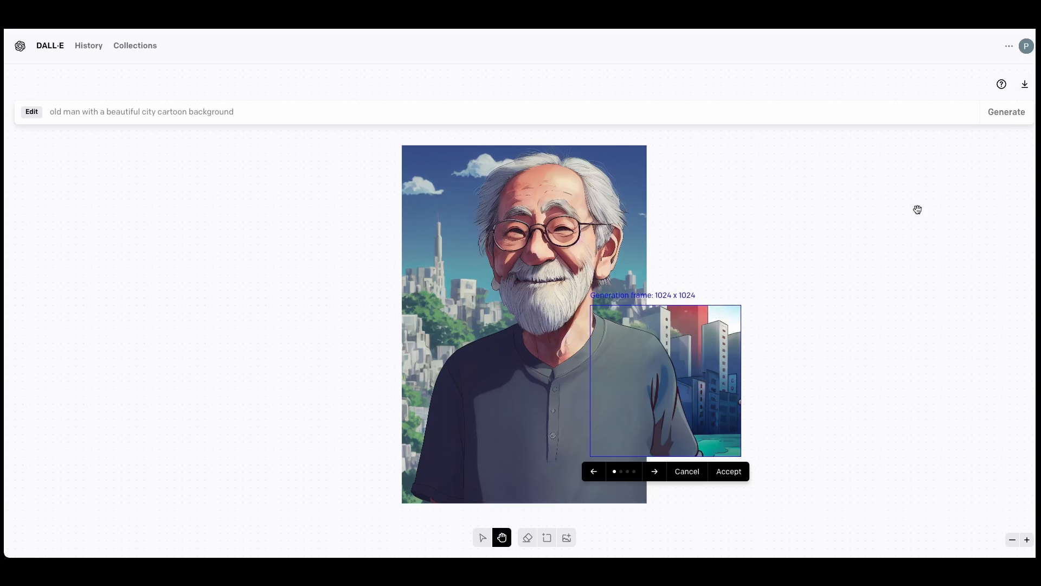
click(654, 472)
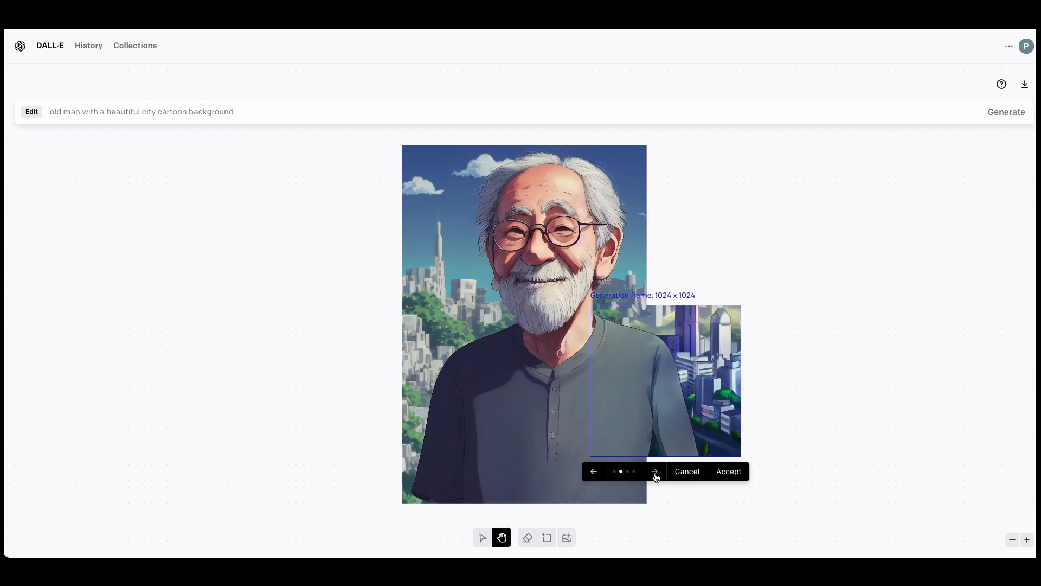
click(655, 471)
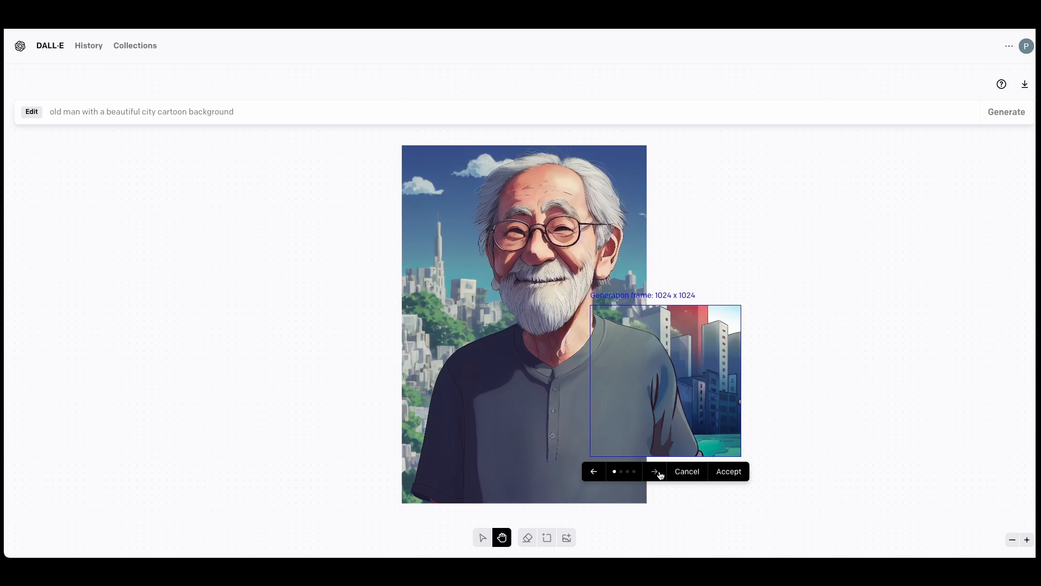
click(654, 471)
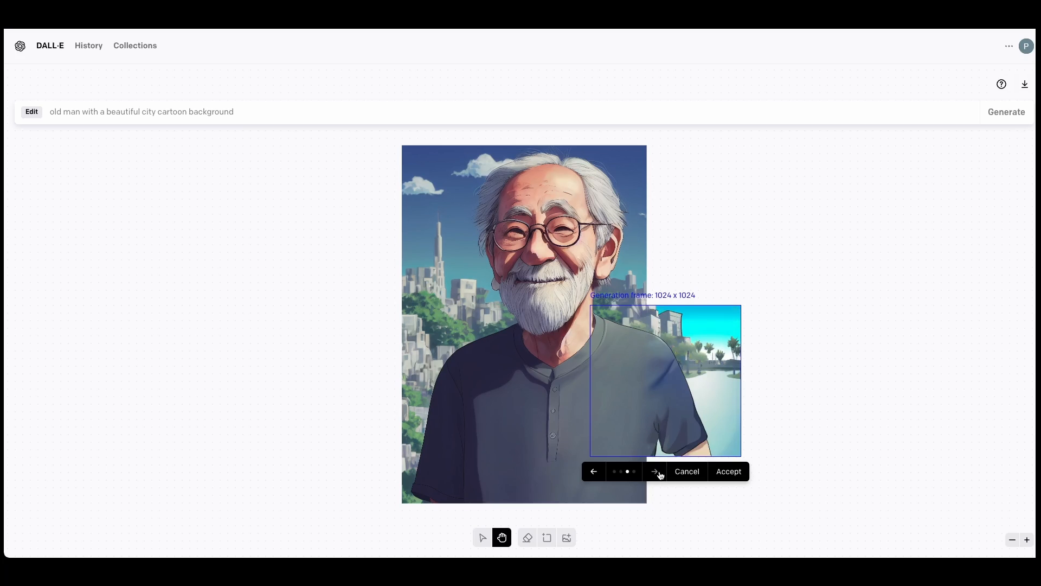